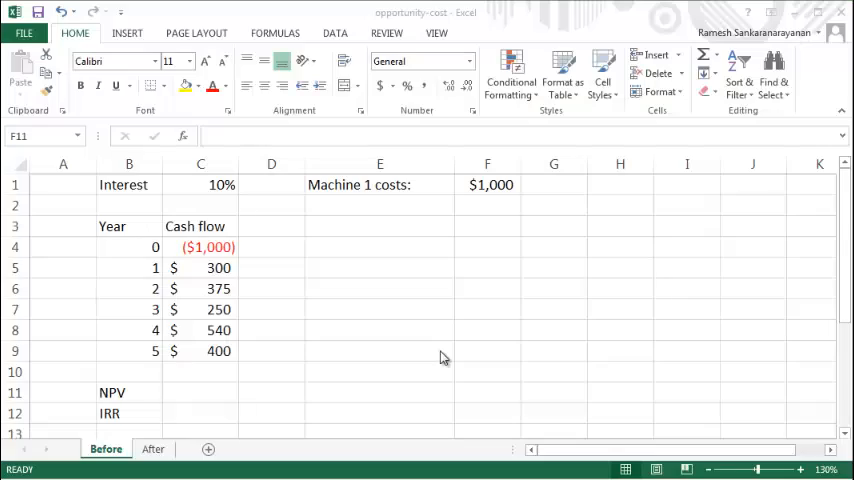
- Inspect the year-0 cash flow formula, Machine 1 cost and year 1 cash flow
left_click(487, 392)
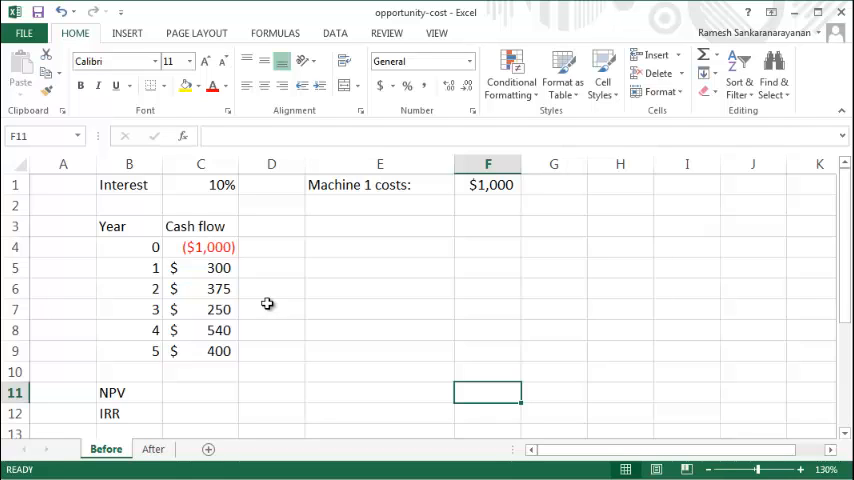
mouse_move(253, 301)
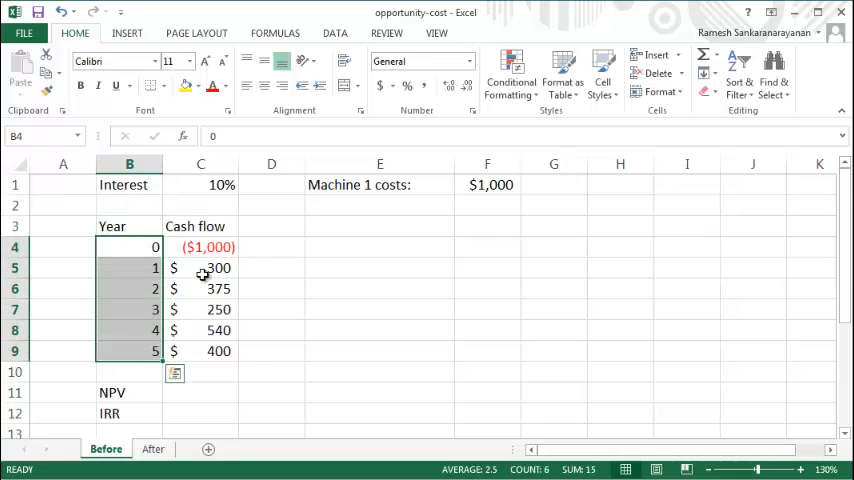
left_click(200, 246)
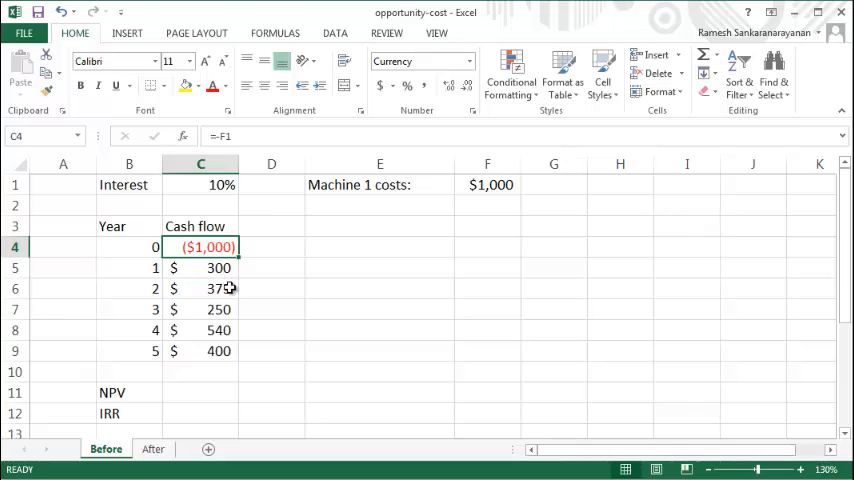
left_click(379, 184)
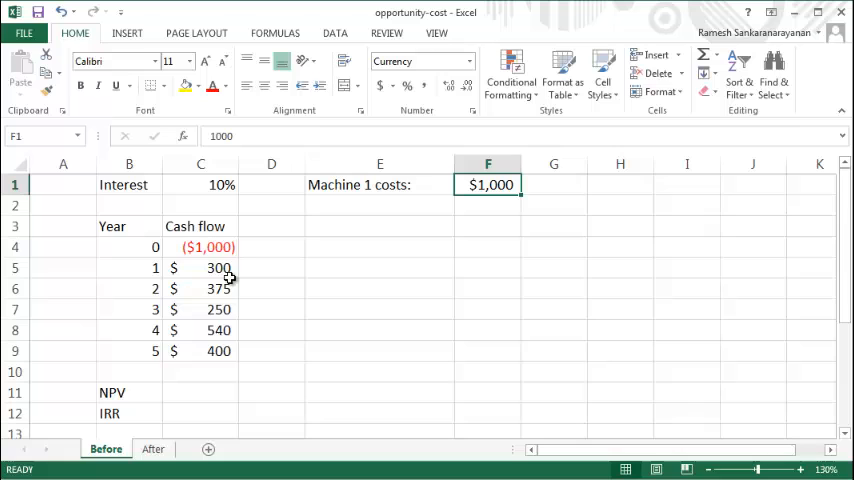
left_click(200, 267)
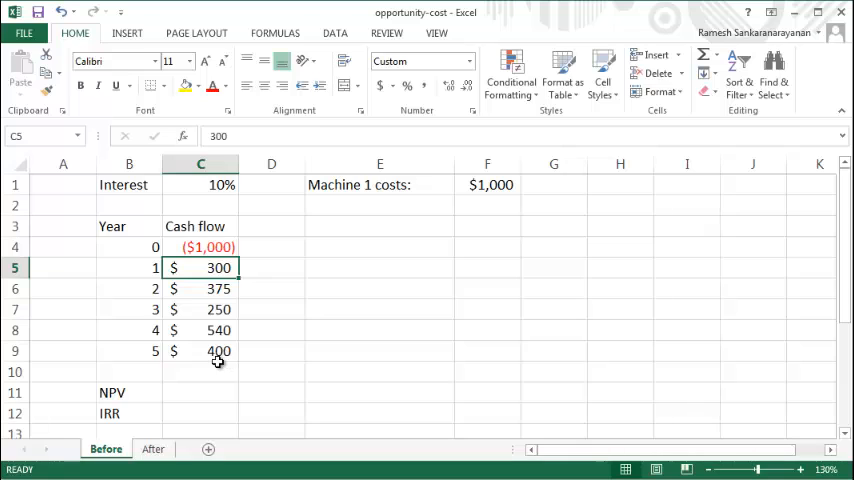
mouse_move(211, 393)
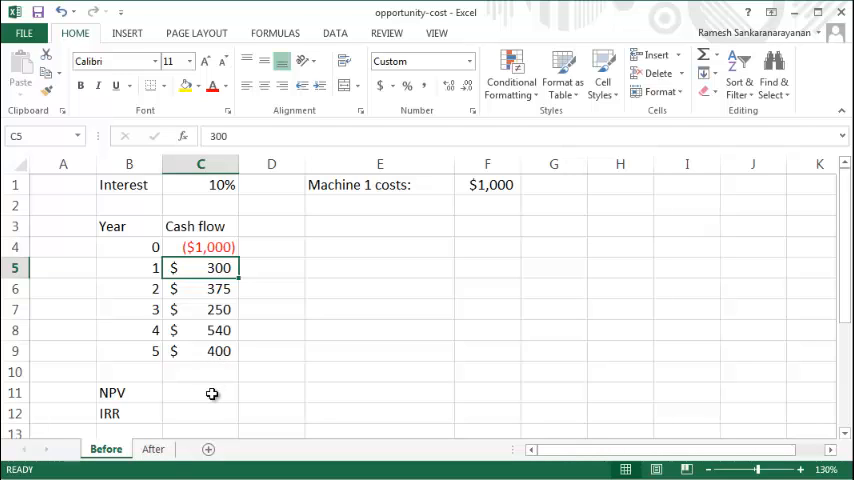
mouse_move(222, 400)
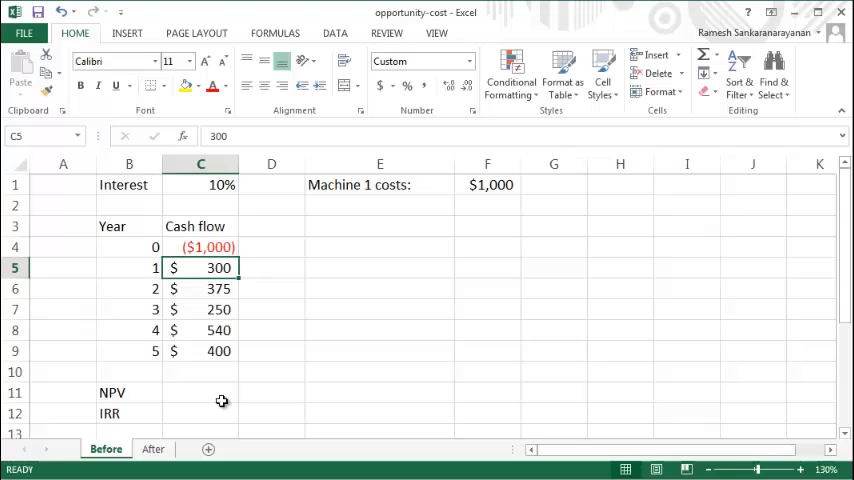
- Enter =C4+NPV(C1,C5:C9) in C11 to get an NPV of $387.67
left_click(200, 392)
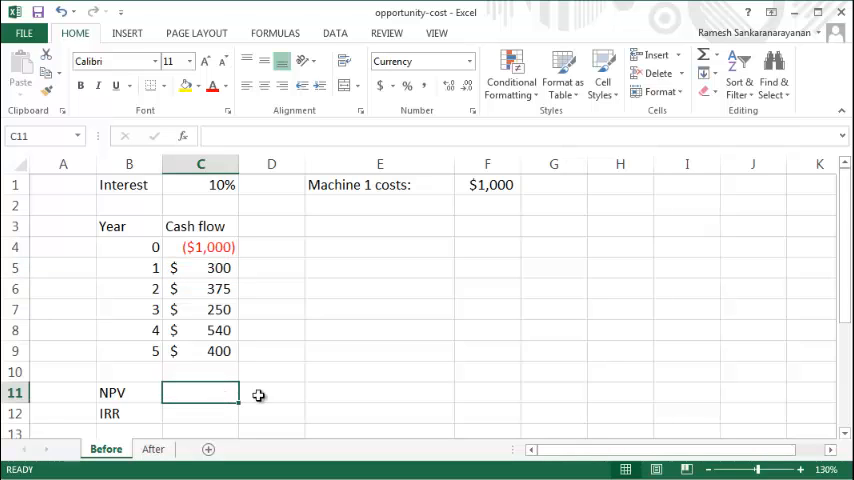
type("=")
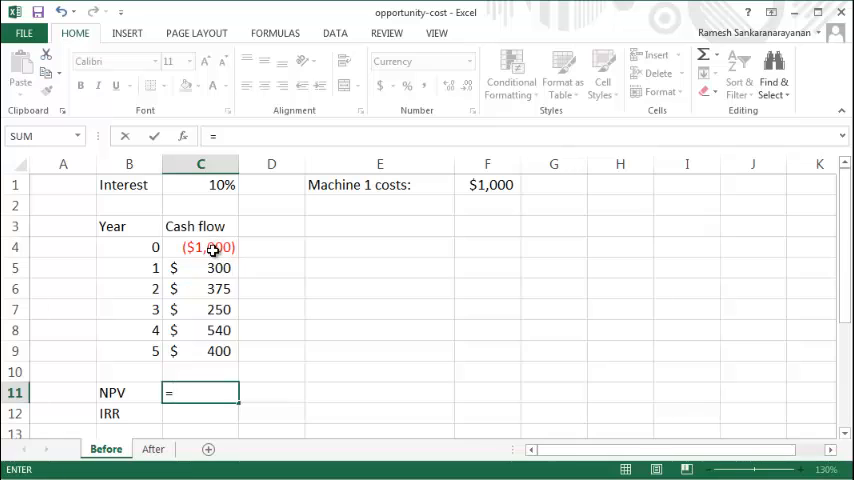
left_click(200, 247)
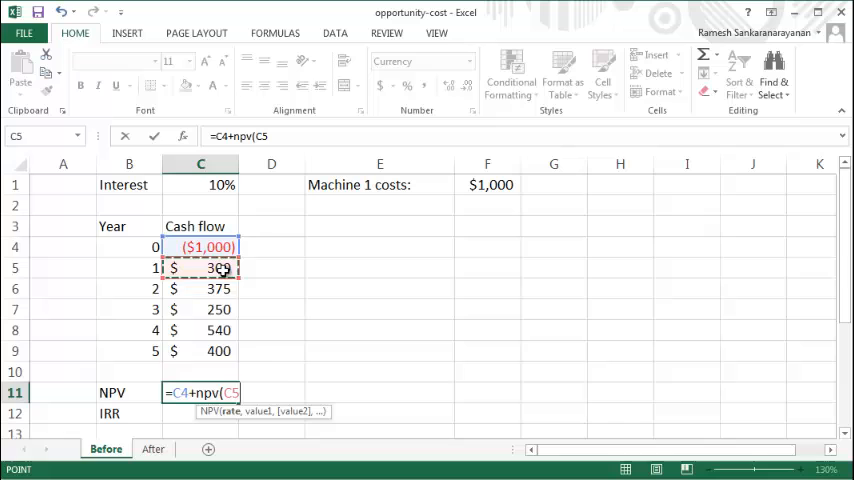
left_click_drag(200, 268, 200, 350)
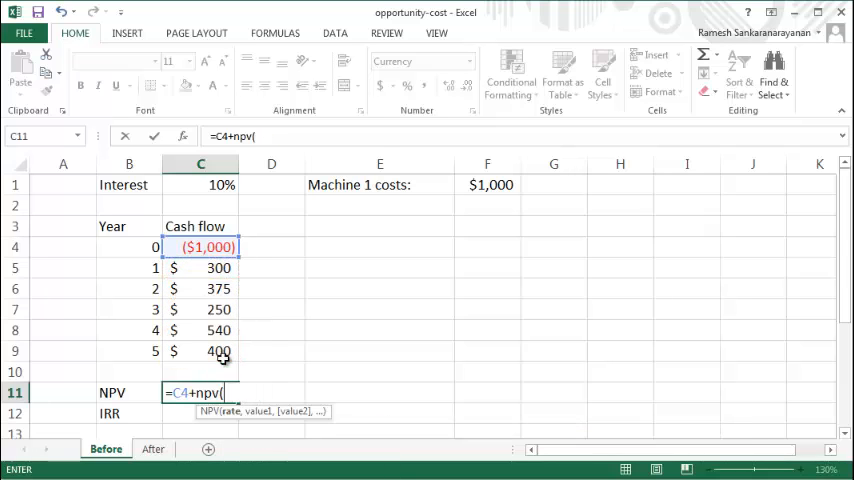
left_click(200, 184)
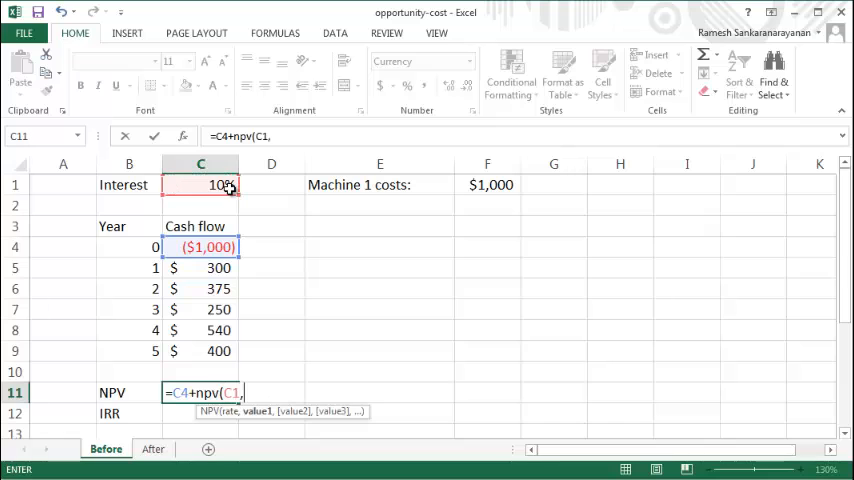
left_click_drag(200, 268, 200, 351)
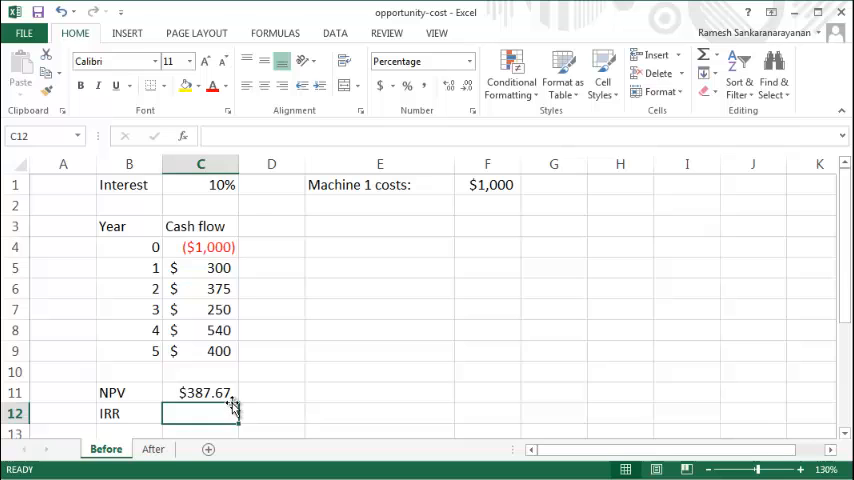
- Enter =IRR(C4:C9) in C12 for 23.1819%, then switch to the After sheet
type("=")
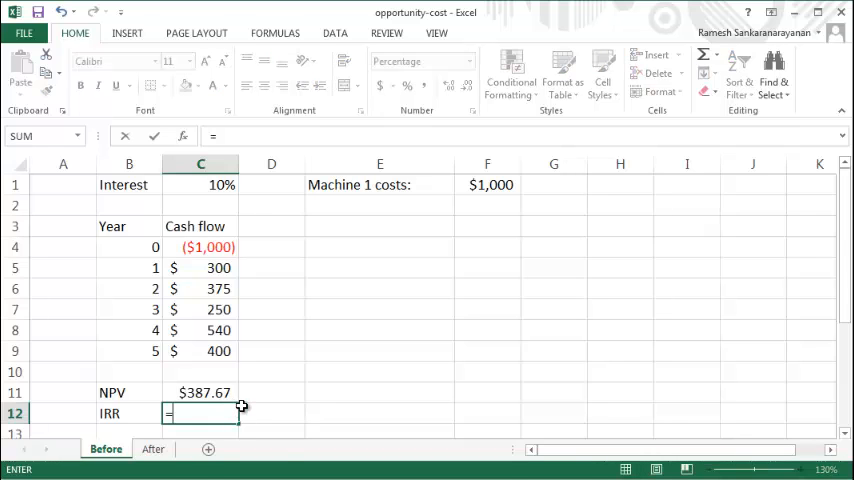
type("=irr(")
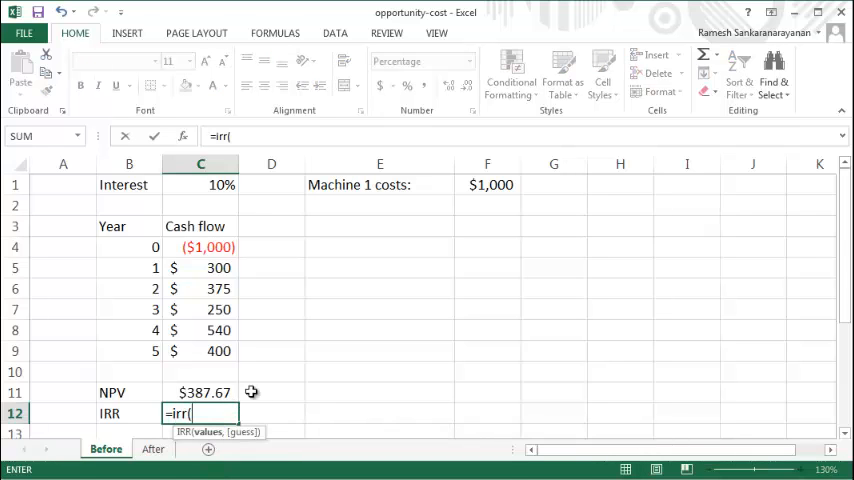
left_click_drag(200, 247, 200, 351)
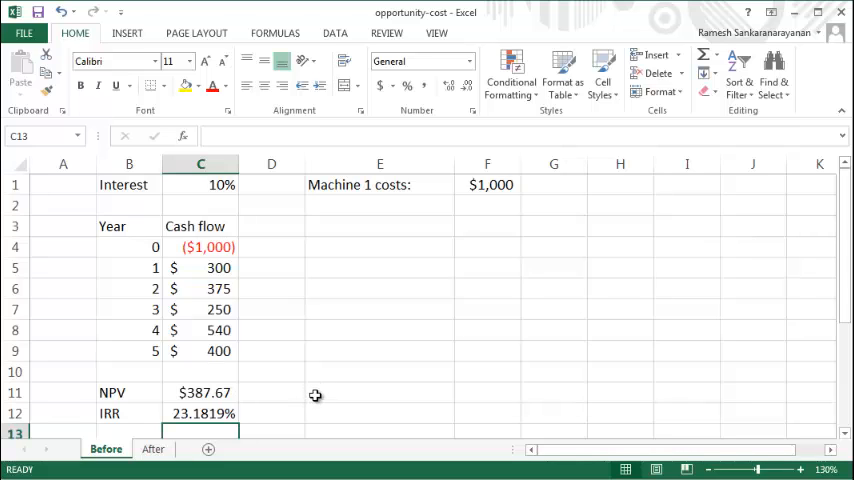
left_click(152, 448)
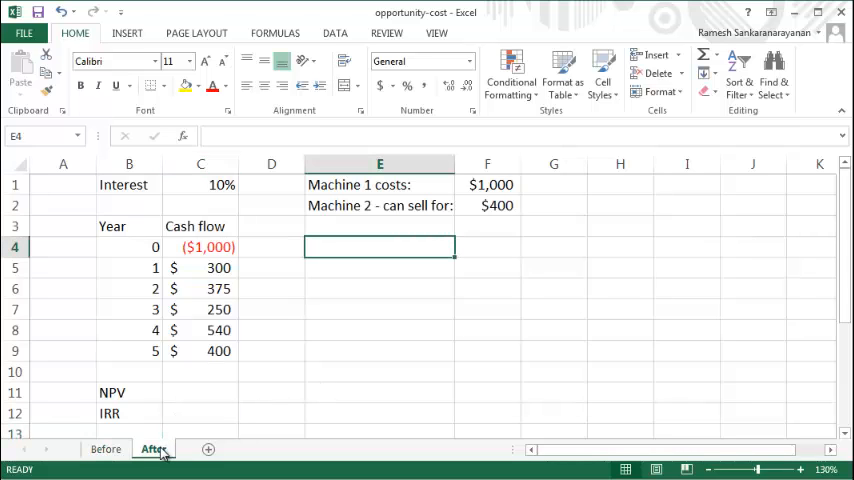
left_click(379, 184)
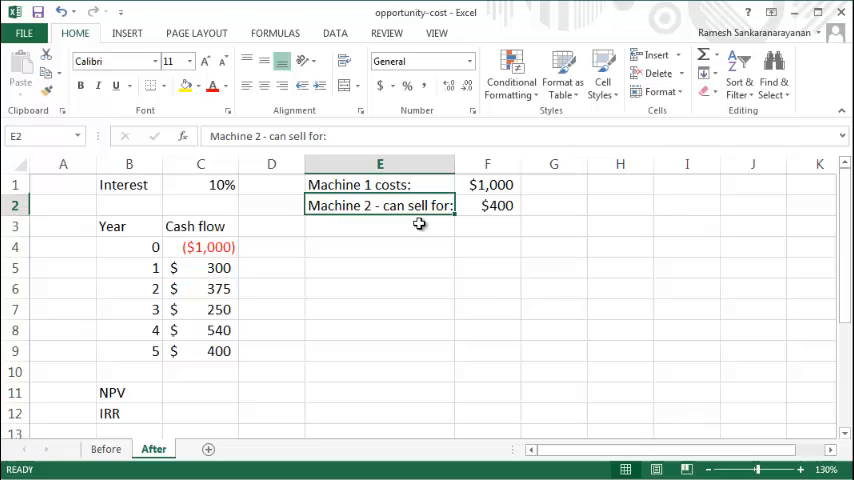
mouse_move(490, 296)
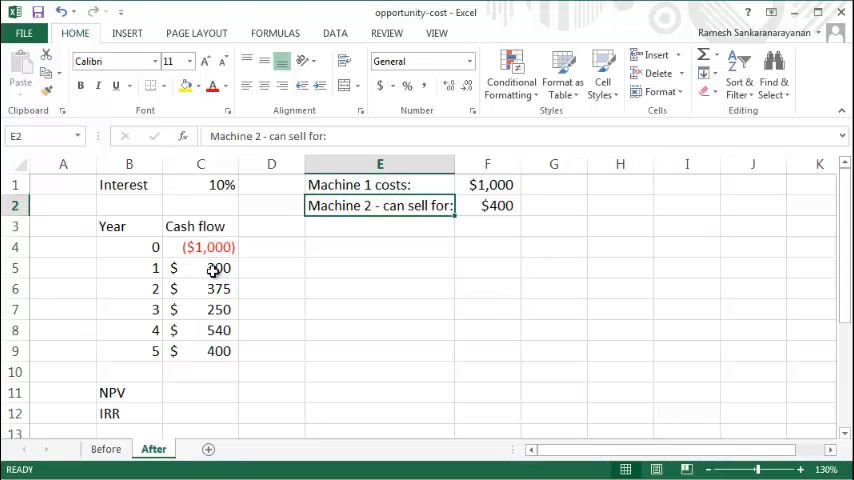
left_click_drag(200, 267, 200, 351)
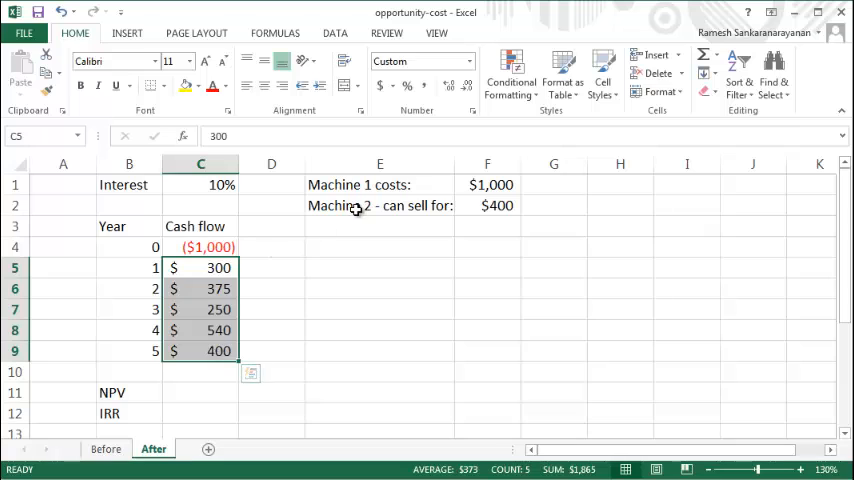
left_click(379, 205)
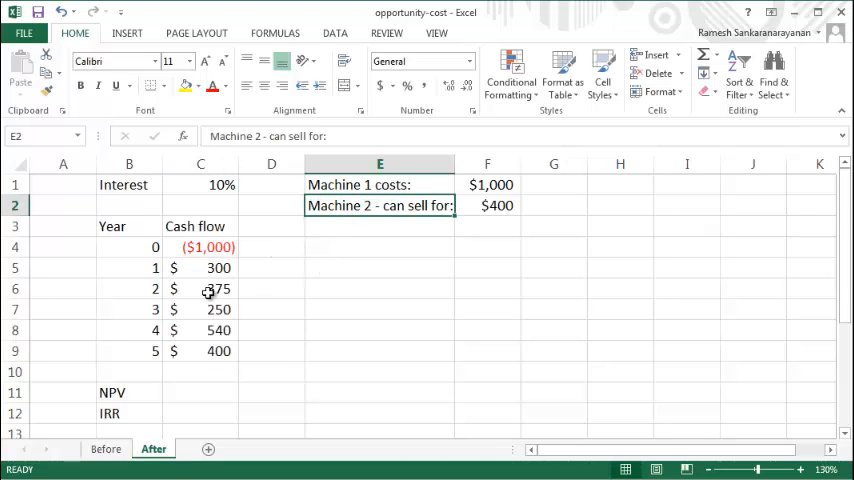
mouse_move(350, 175)
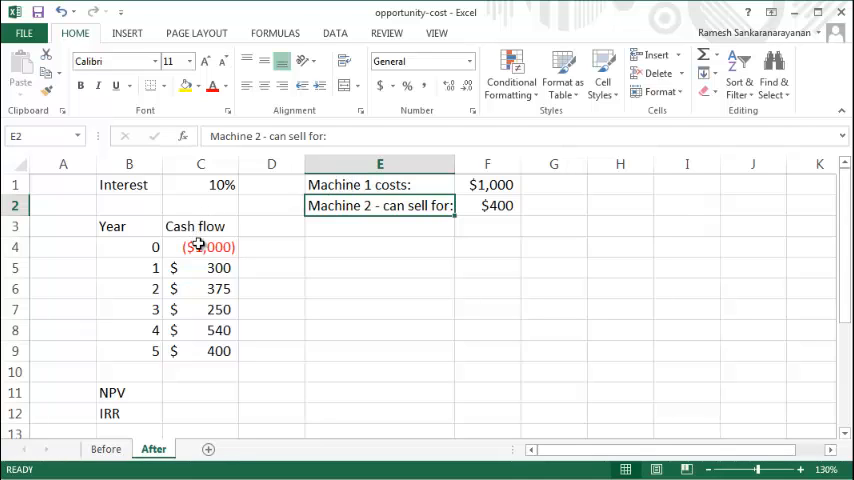
left_click(379, 184)
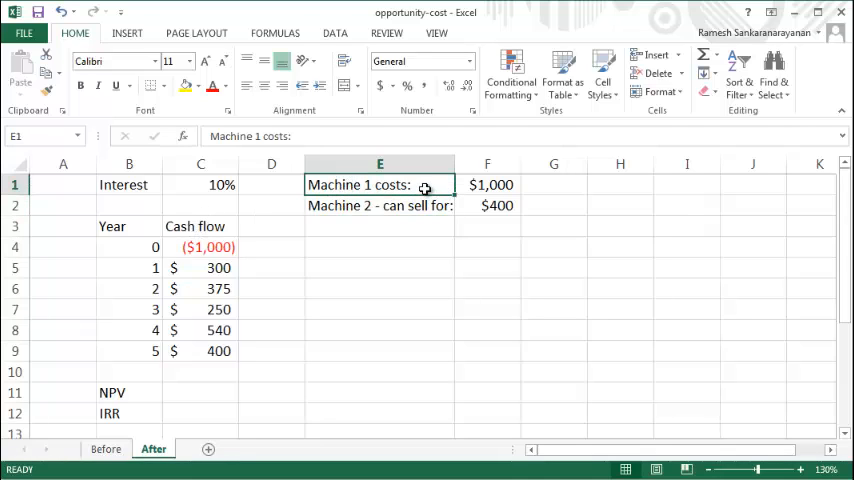
left_click(379, 205)
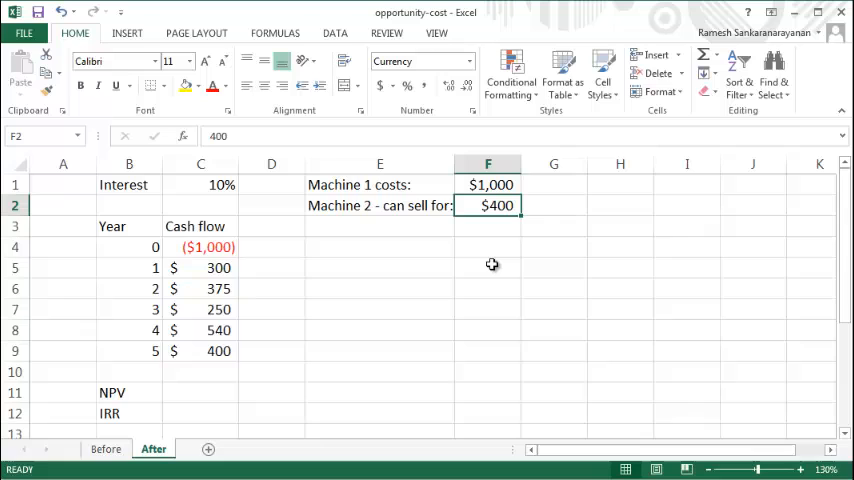
left_click(488, 184)
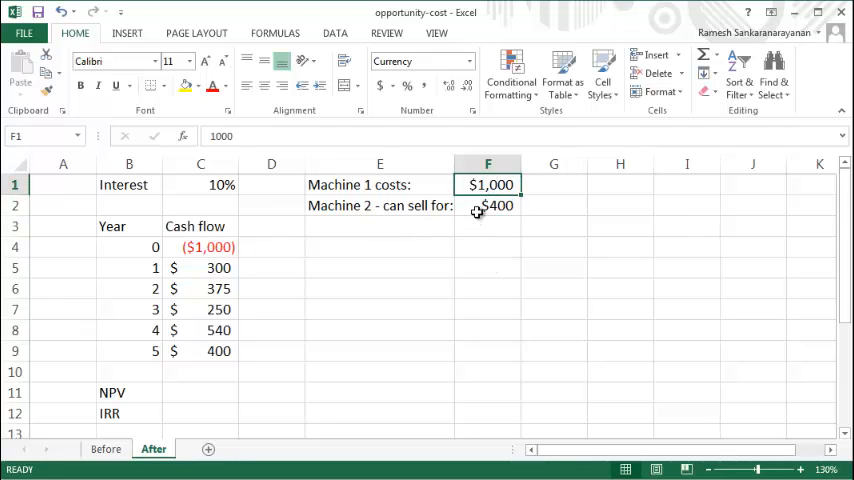
left_click(488, 205)
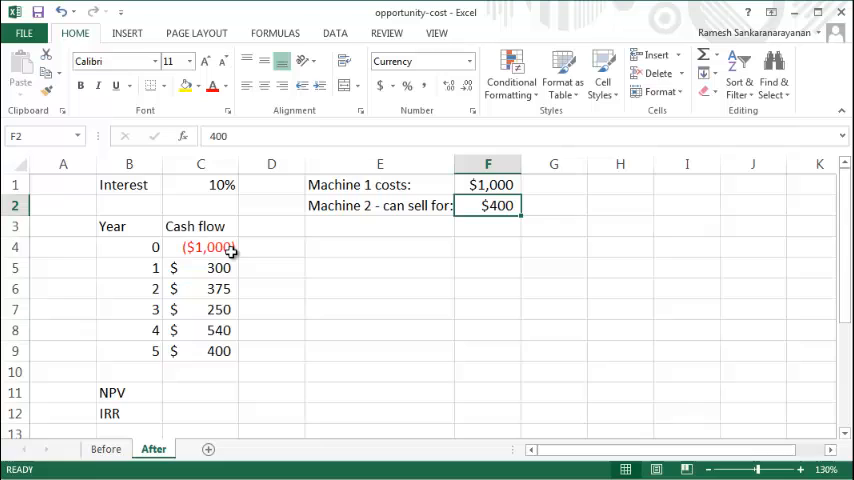
left_click(200, 247)
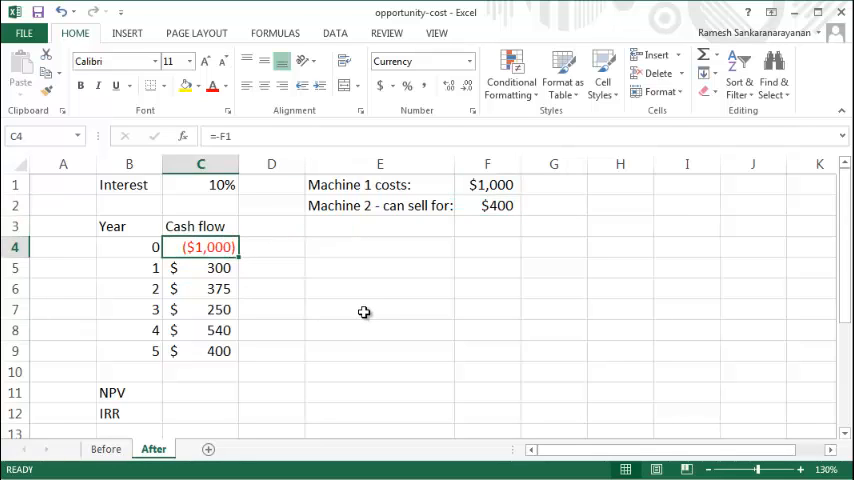
- Change C4 to =-F1-F2 so year 0 shows ($1,400), then start C11's formula
left_click(488, 184)
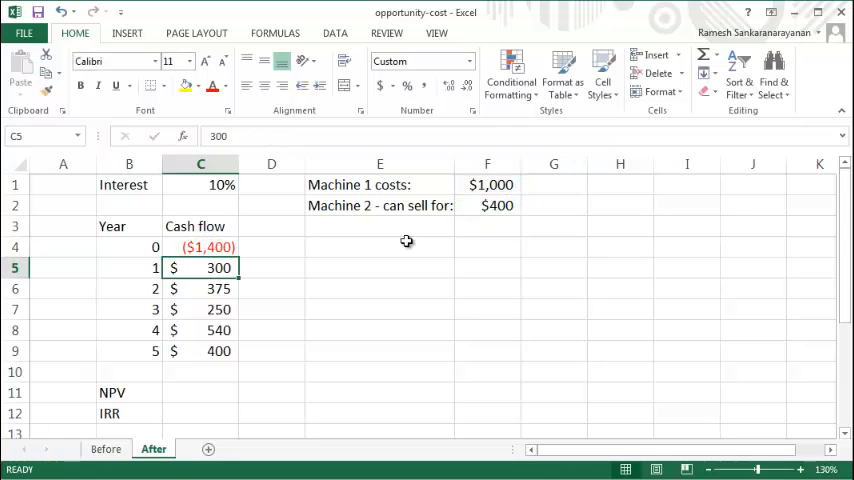
left_click(200, 247)
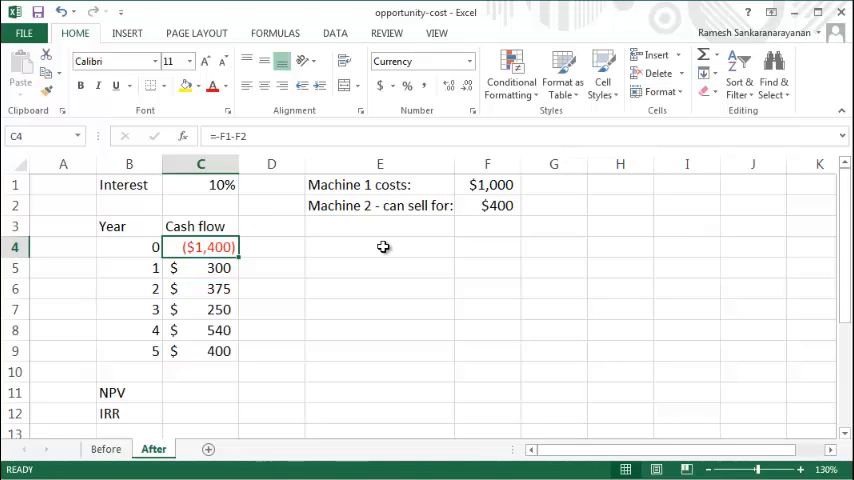
left_click(488, 205)
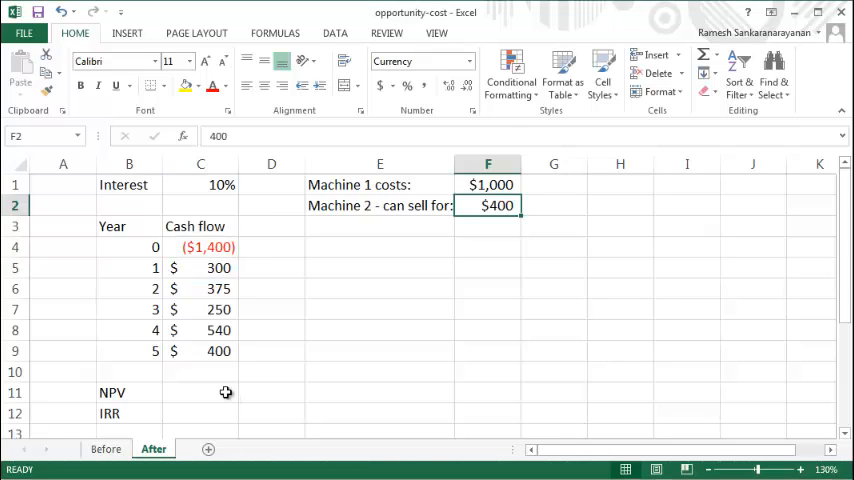
left_click(200, 247)
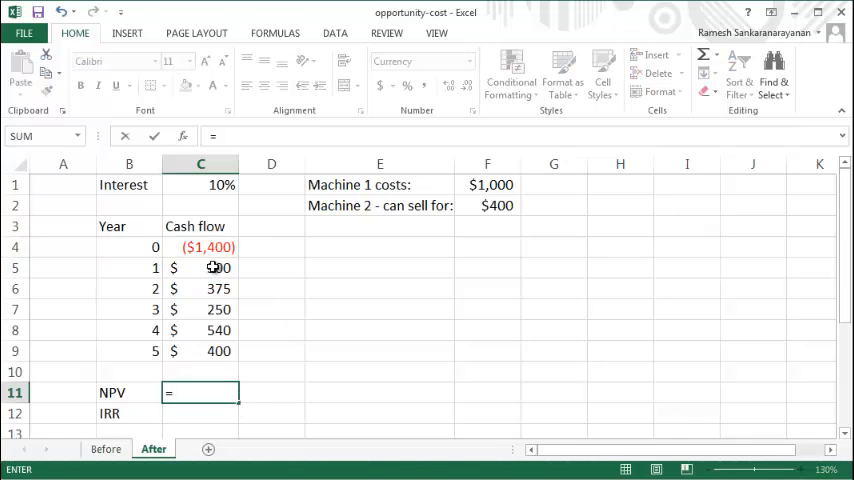
- Build the After sheet NPV from C4 plus NPV at C1 over C5:C9, giving ($12.33)
left_click(205, 247)
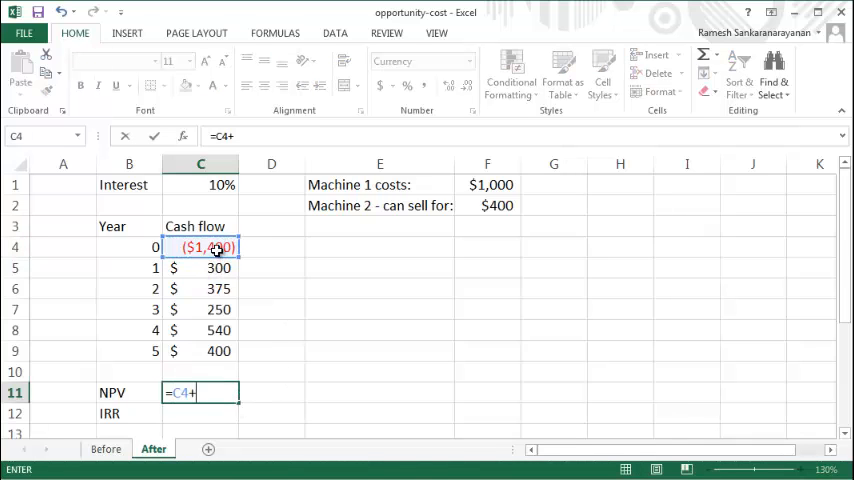
type("npv(")
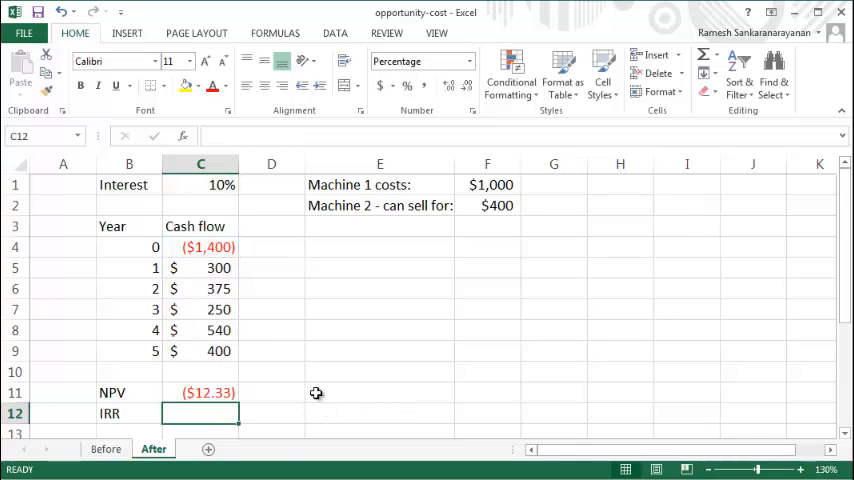
- Enter =IRR over C4:C9 in C12, giving 9.6772%
type("=irr(")
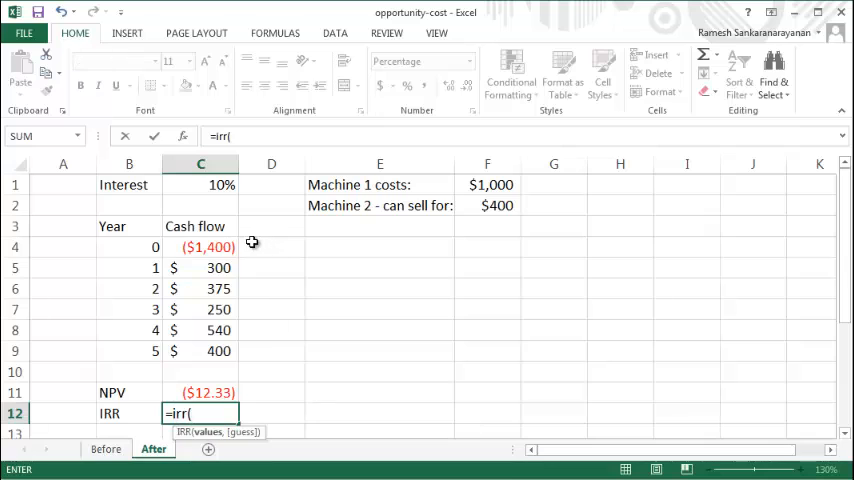
left_click_drag(200, 246, 200, 351)
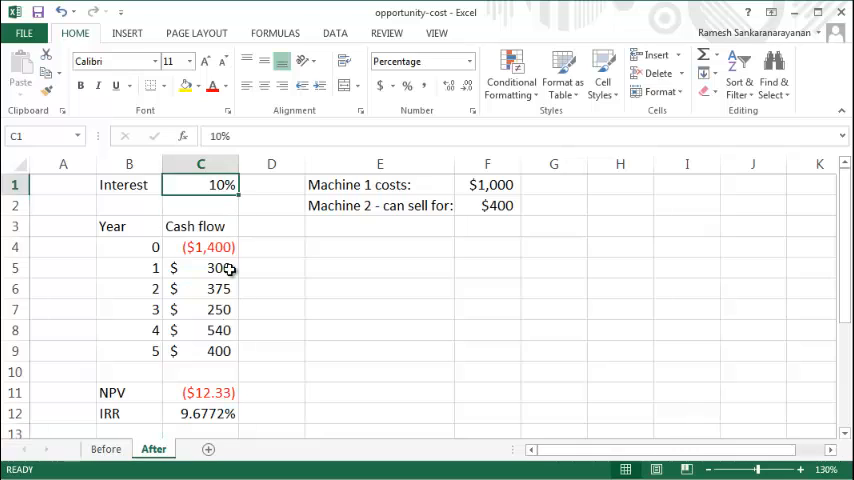
left_click(207, 413)
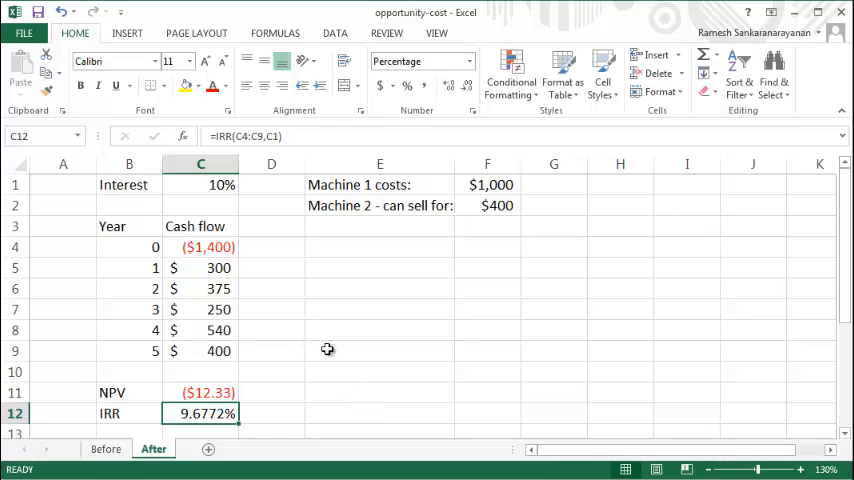
mouse_move(380, 367)
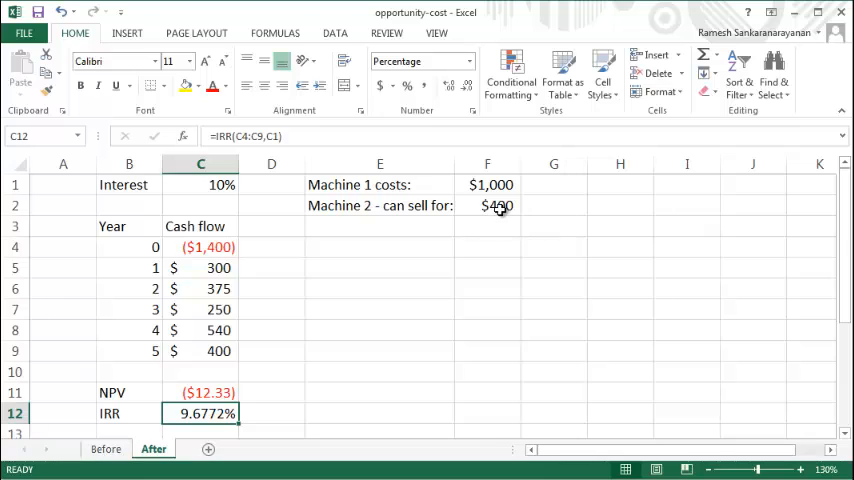
left_click(487, 205)
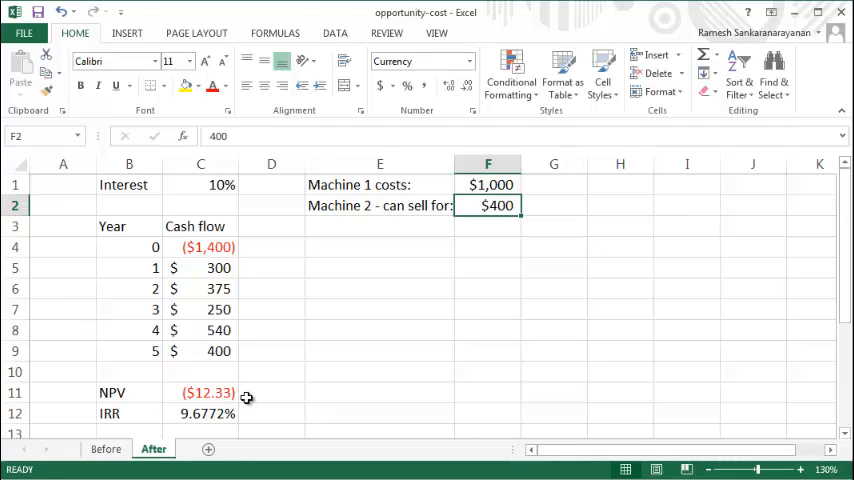
mouse_move(670, 418)
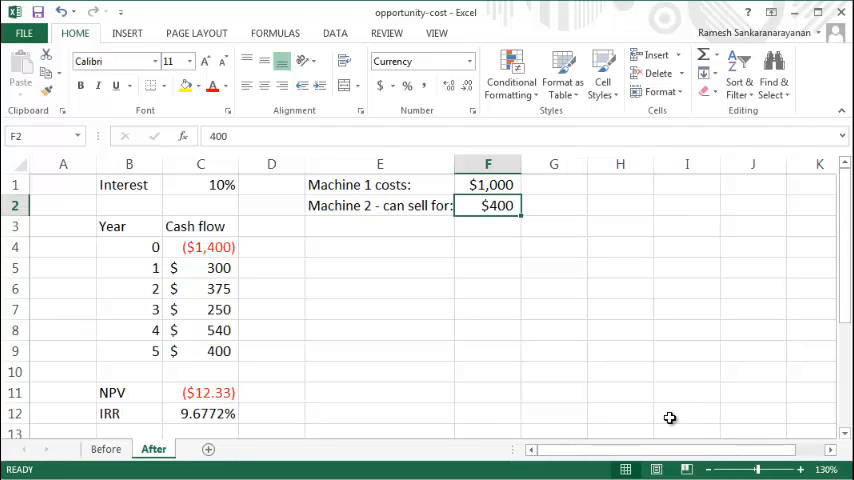
mouse_move(733, 456)
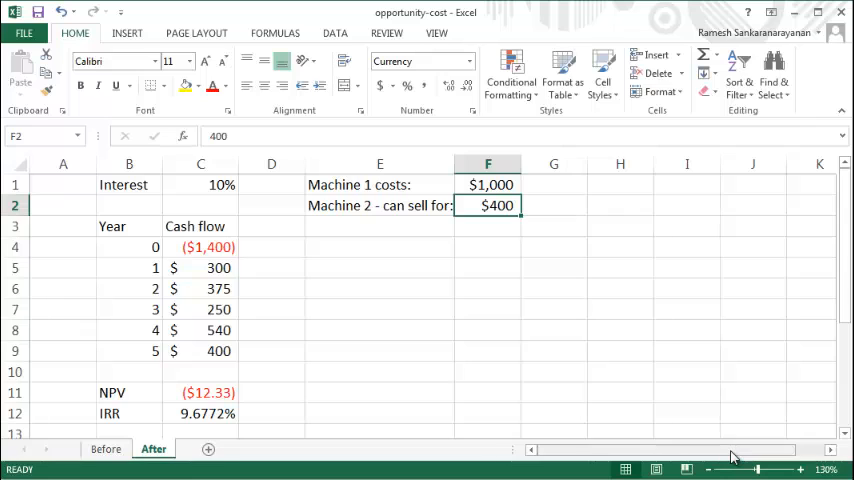